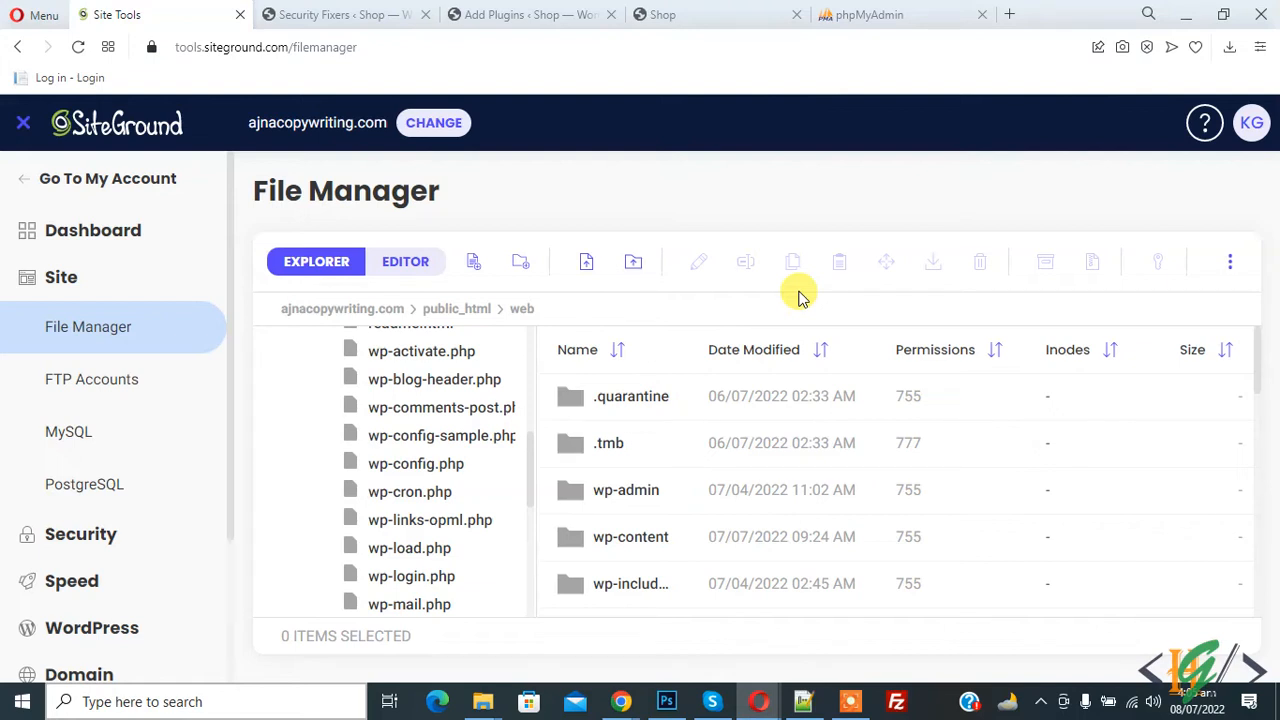
{"action": "mouse_move", "coordinate": [112, 200]}
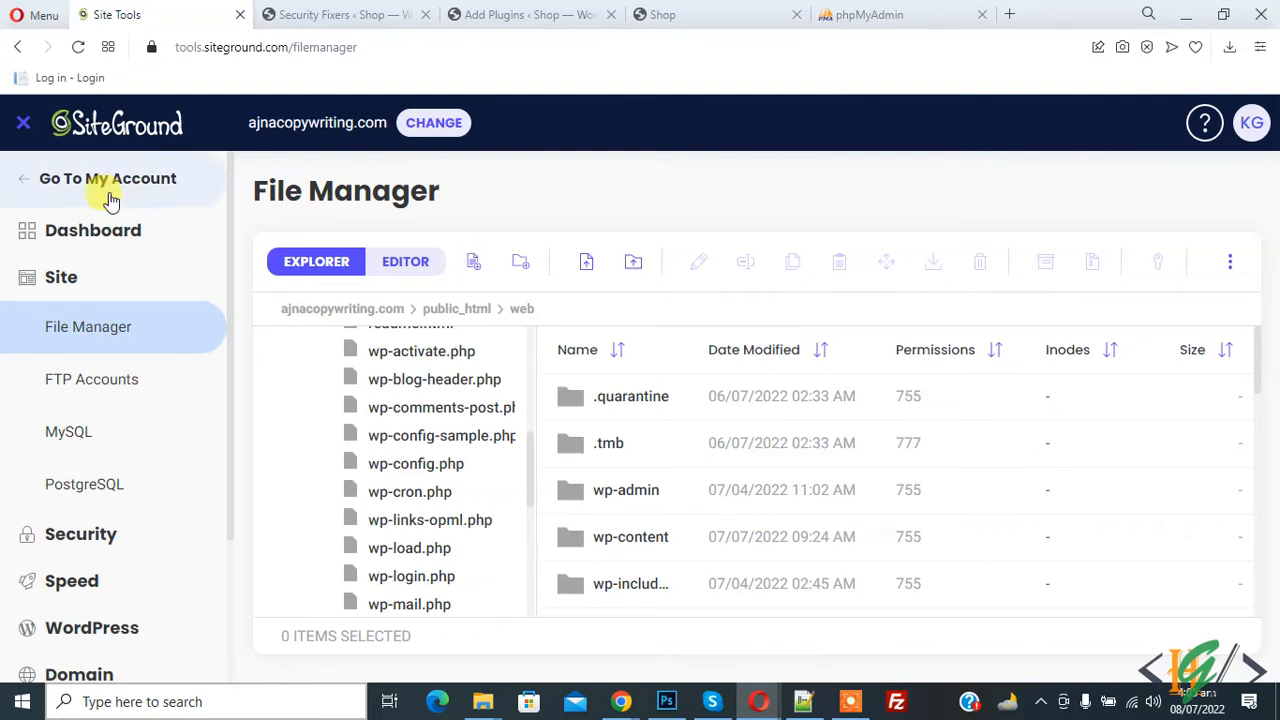
Scroll the public_html/web file list until .htaccess comes into view
{"action": "scroll", "scroll_direction": "down", "scroll_amount": 3}
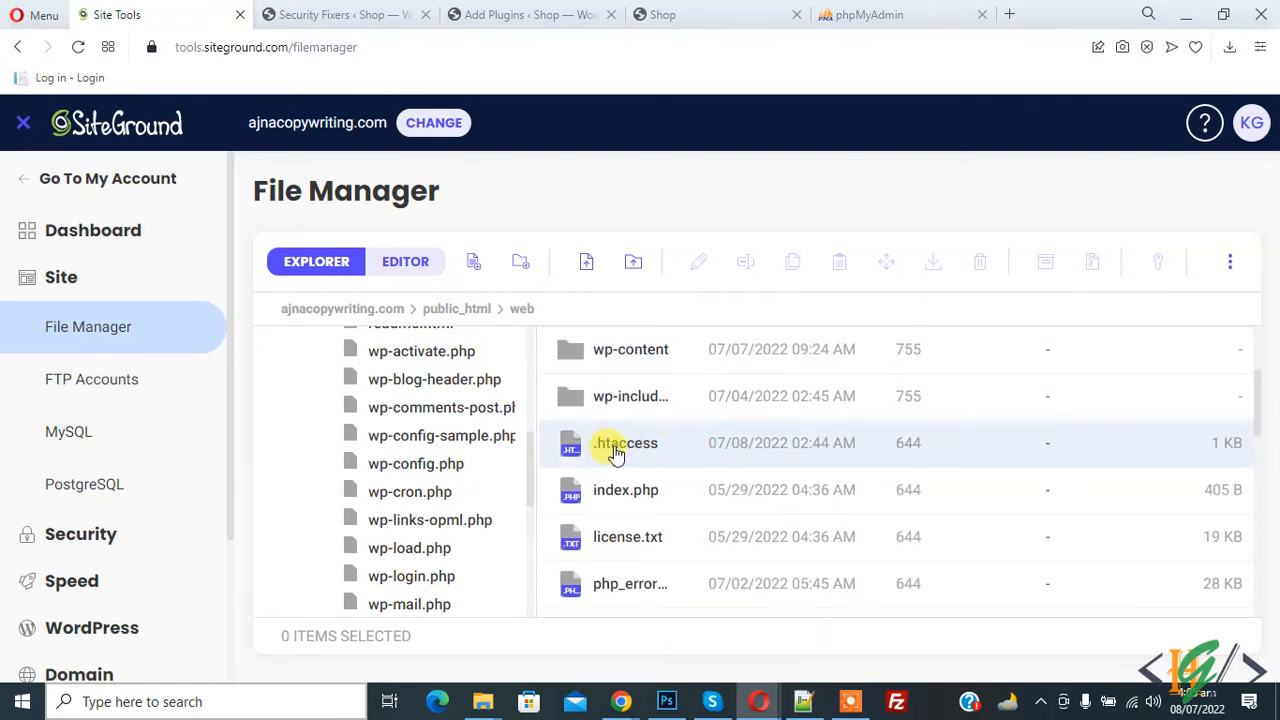
Open .htaccess in the editor via its context menu and place the cursor at the top
{"action": "right_click", "coordinate": [624, 444]}
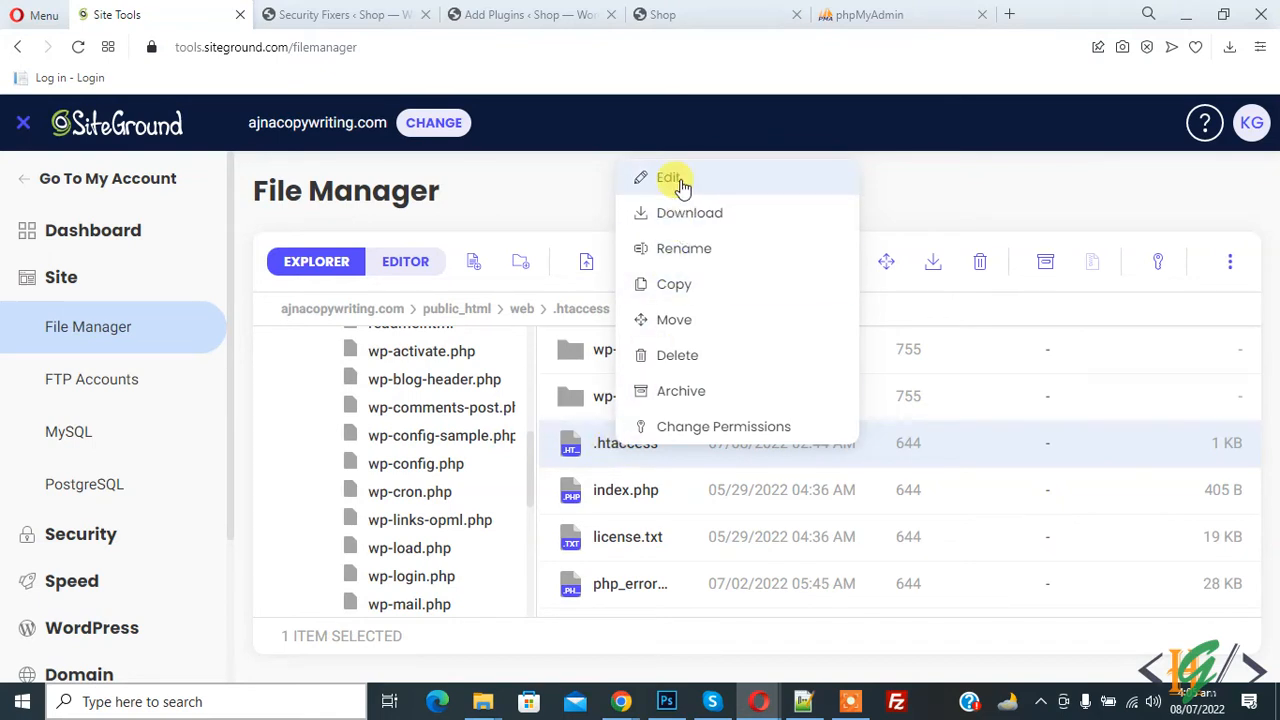
{"action": "left_click", "coordinate": [672, 176]}
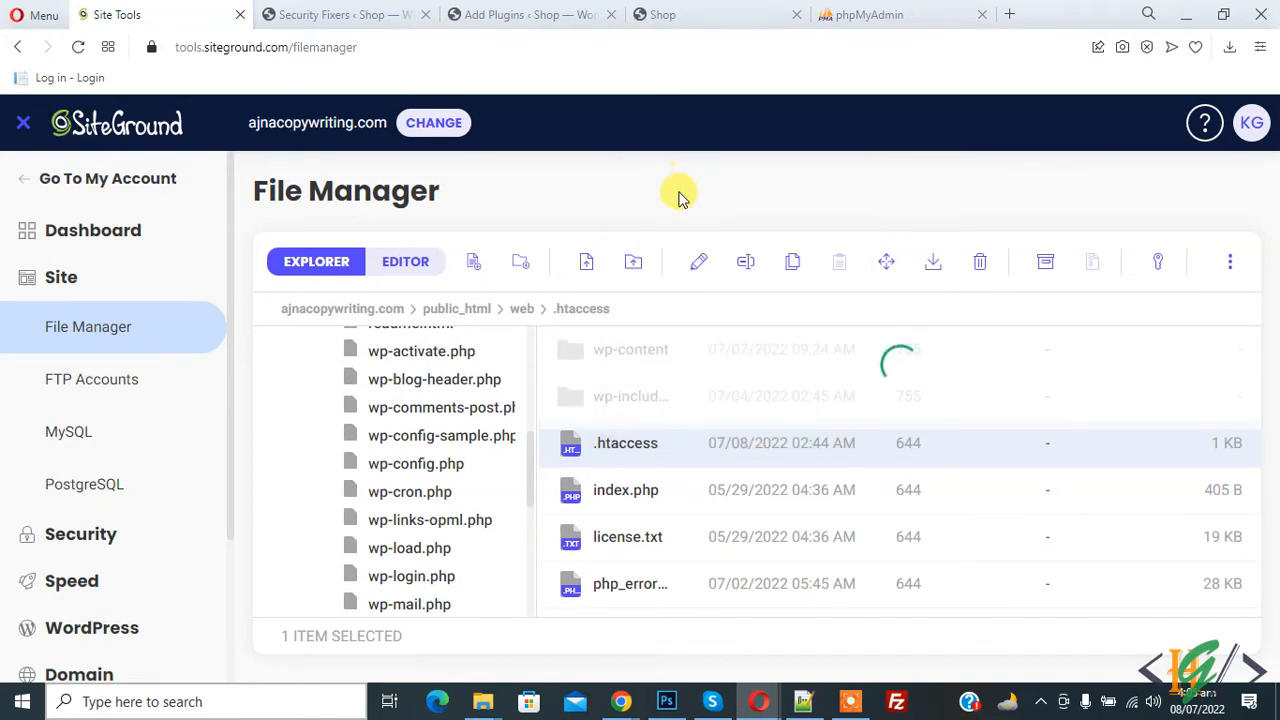
{"action": "left_click", "coordinate": [404, 260]}
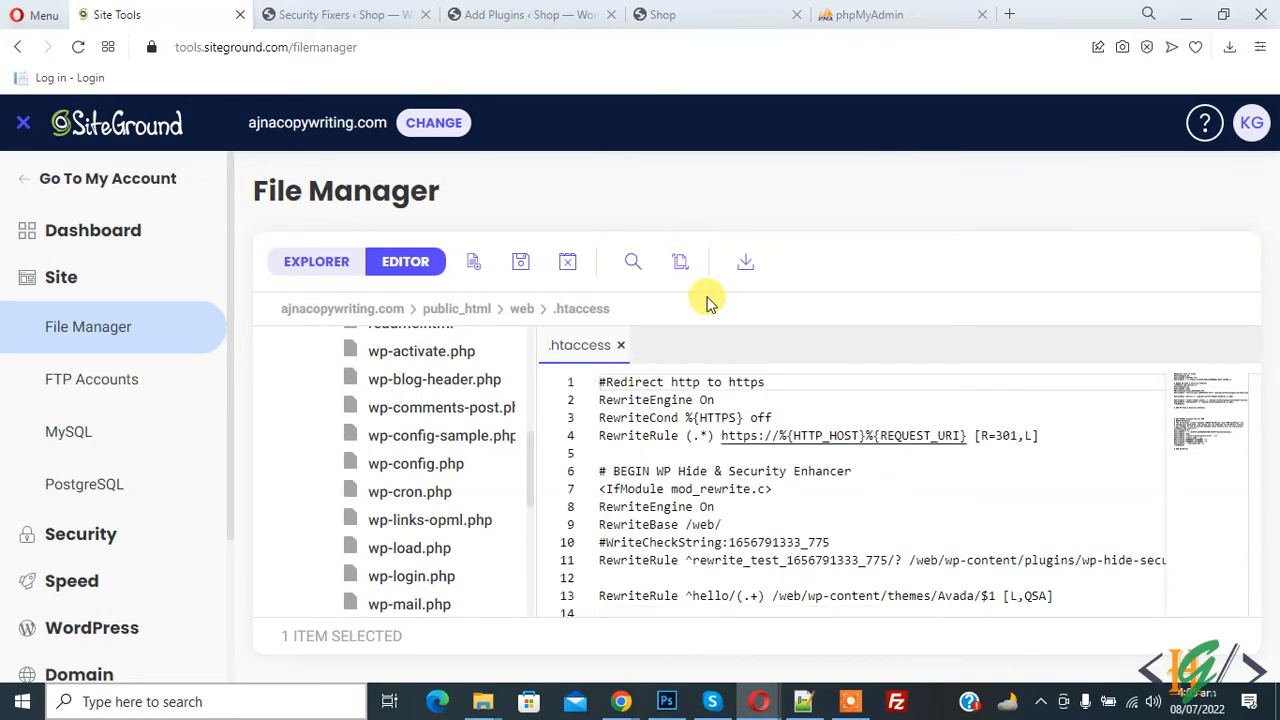
{"action": "mouse_move", "coordinate": [778, 328]}
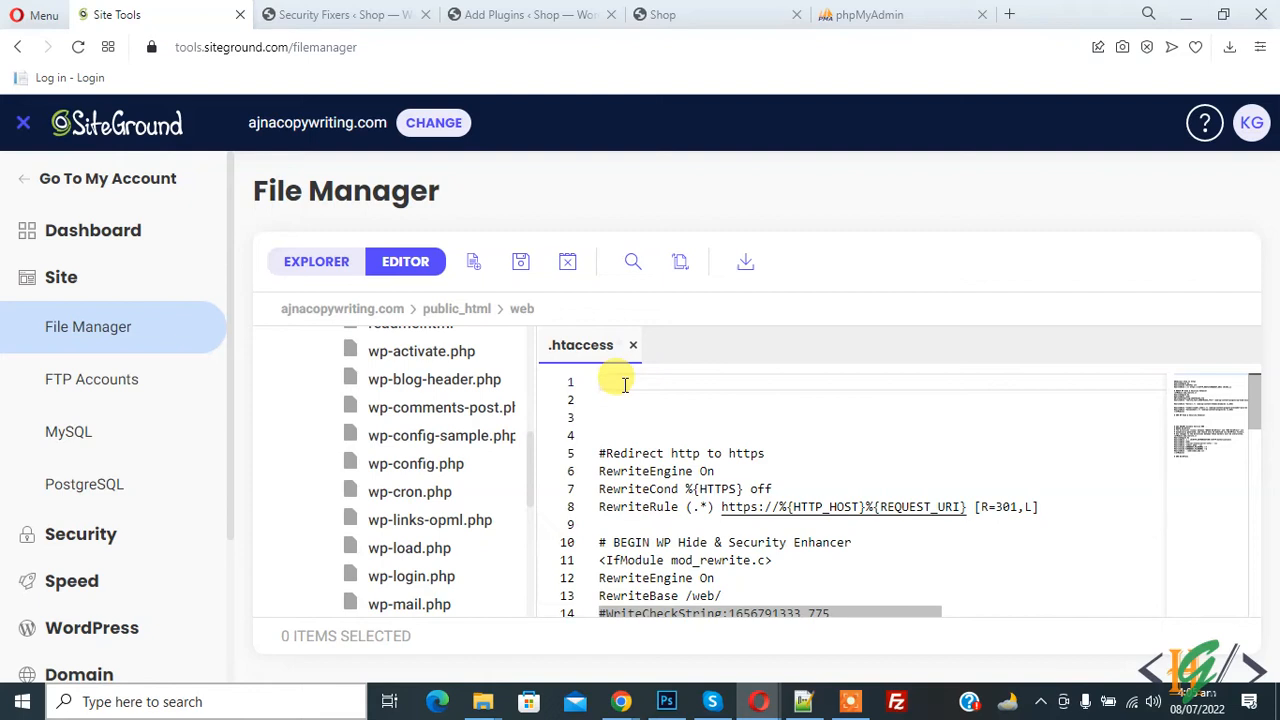
Add the '#Block bad hackers' libwww-perl deny rules at the top of .htaccess and save
{"action": "type", "text": "#Block bad hackers"}
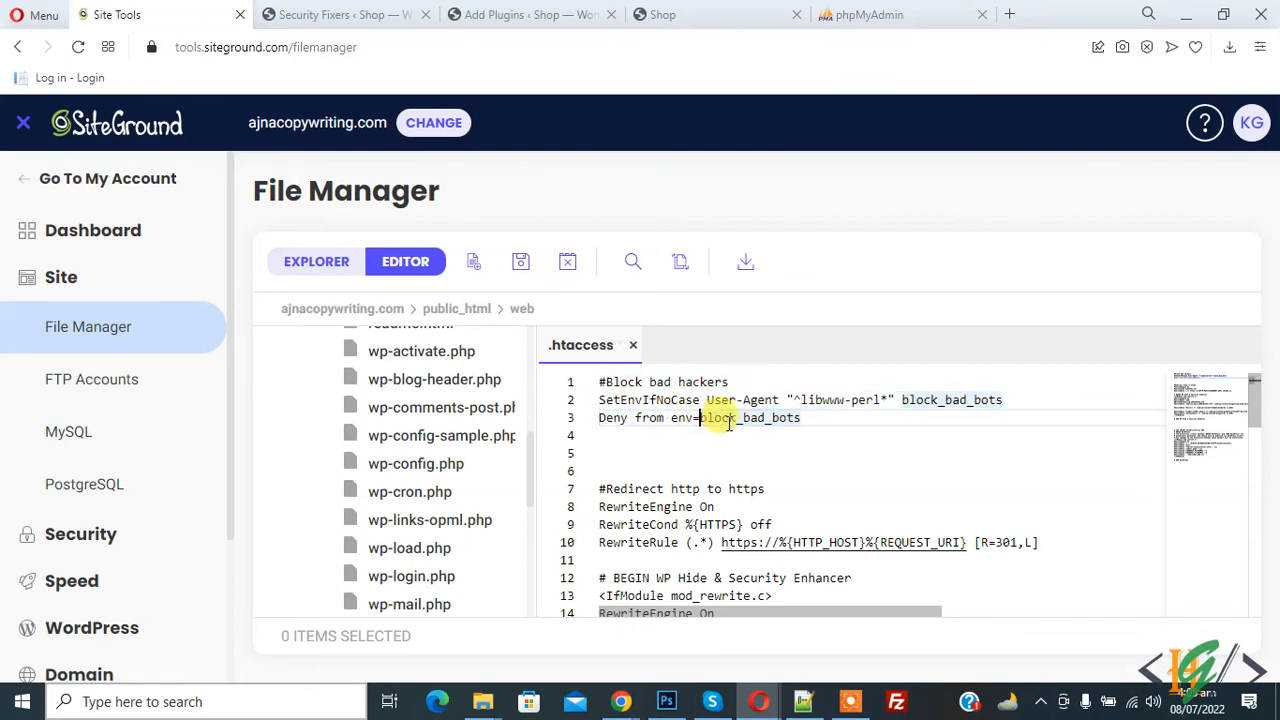
{"action": "left_click", "coordinate": [520, 260]}
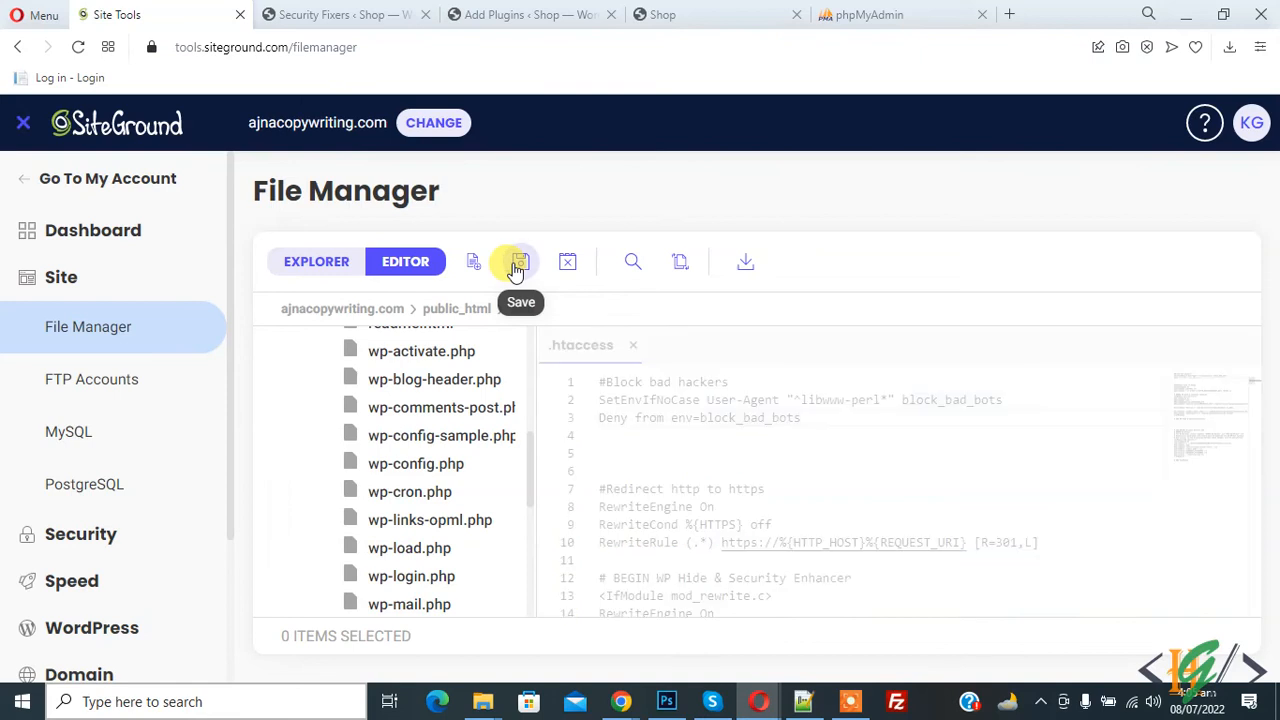
{"action": "left_click", "coordinate": [520, 260]}
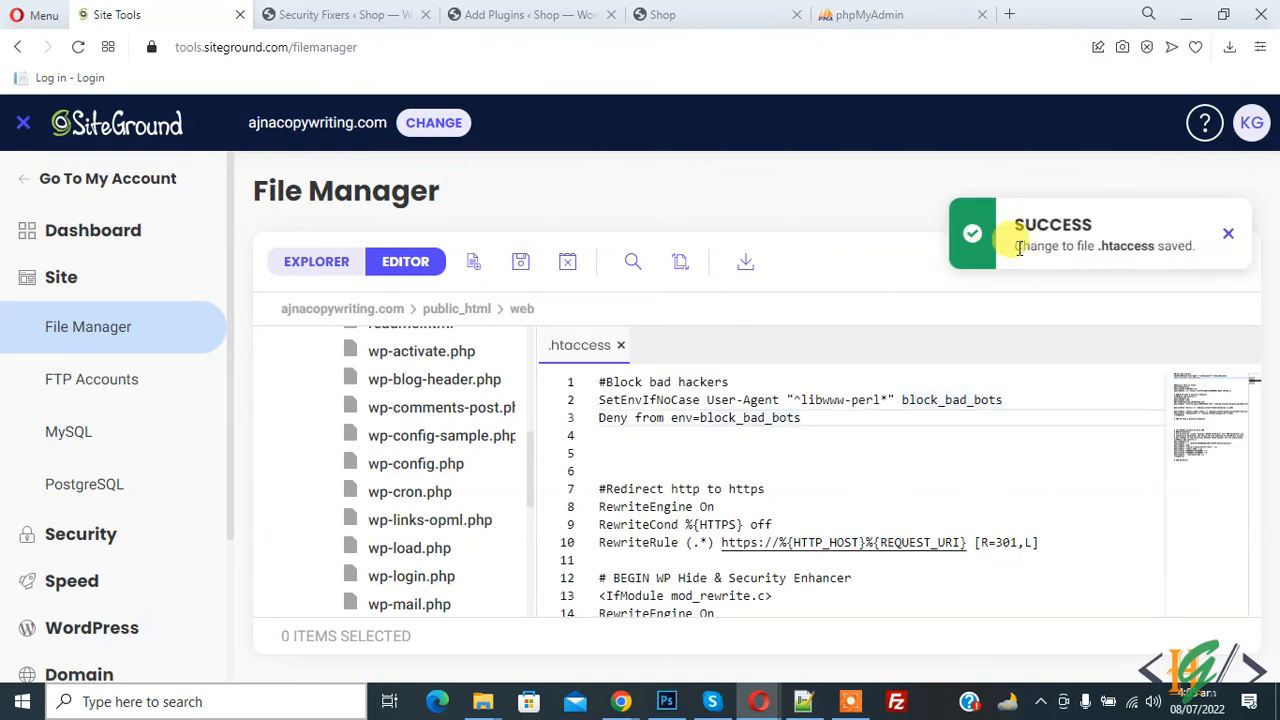